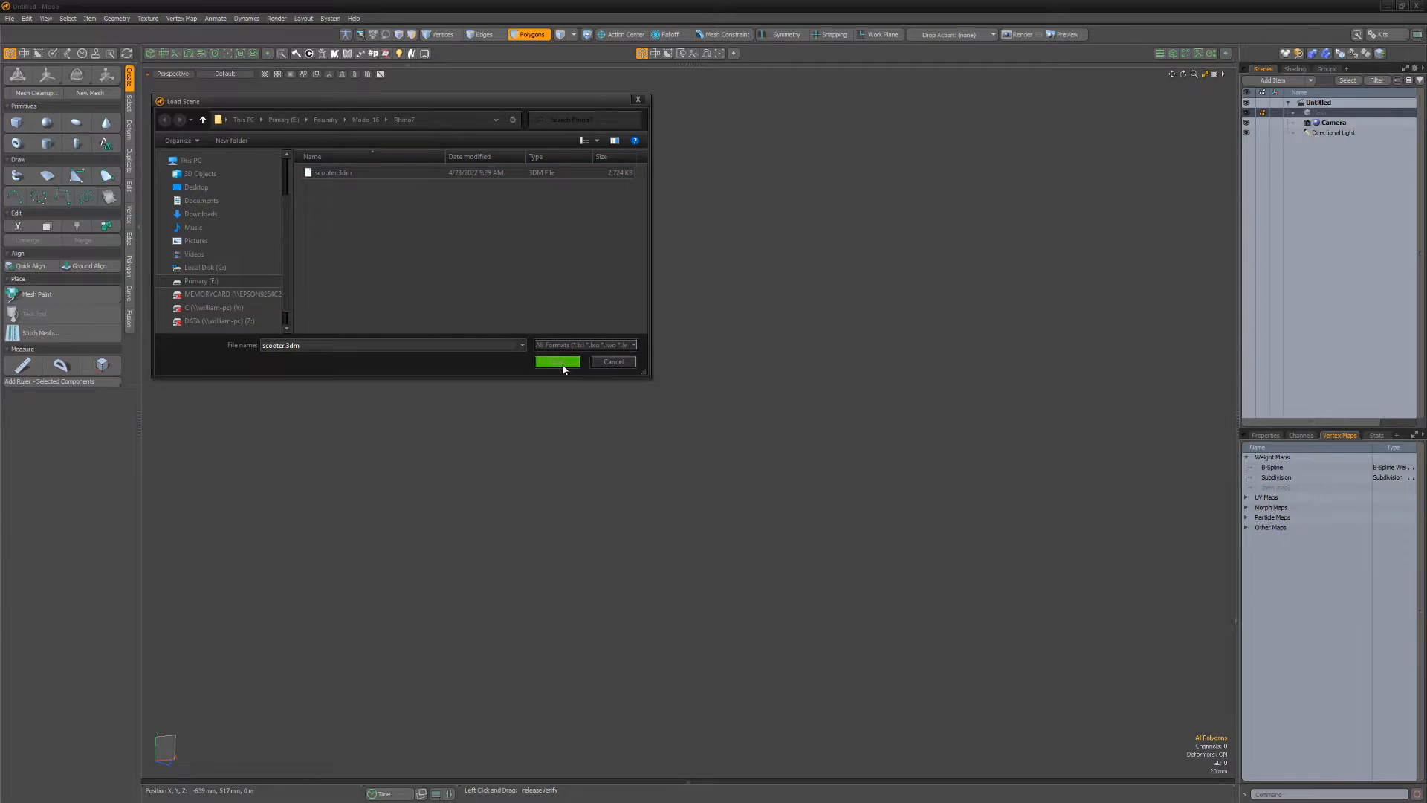
Step: Load scooter.3dm and accept the Rhino Load Options so the red scooter imports with lights
left_click(556, 362)
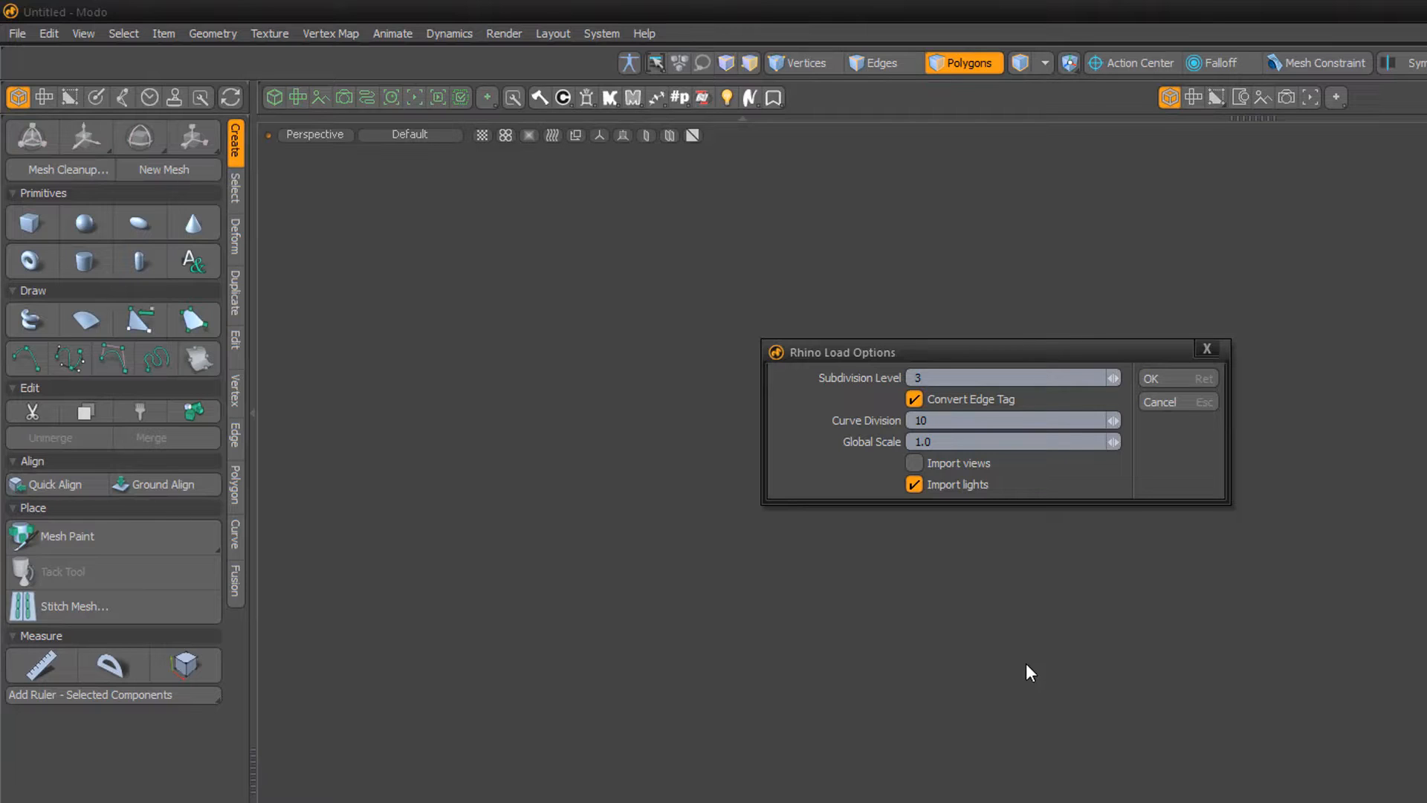
mouse_move(1194, 603)
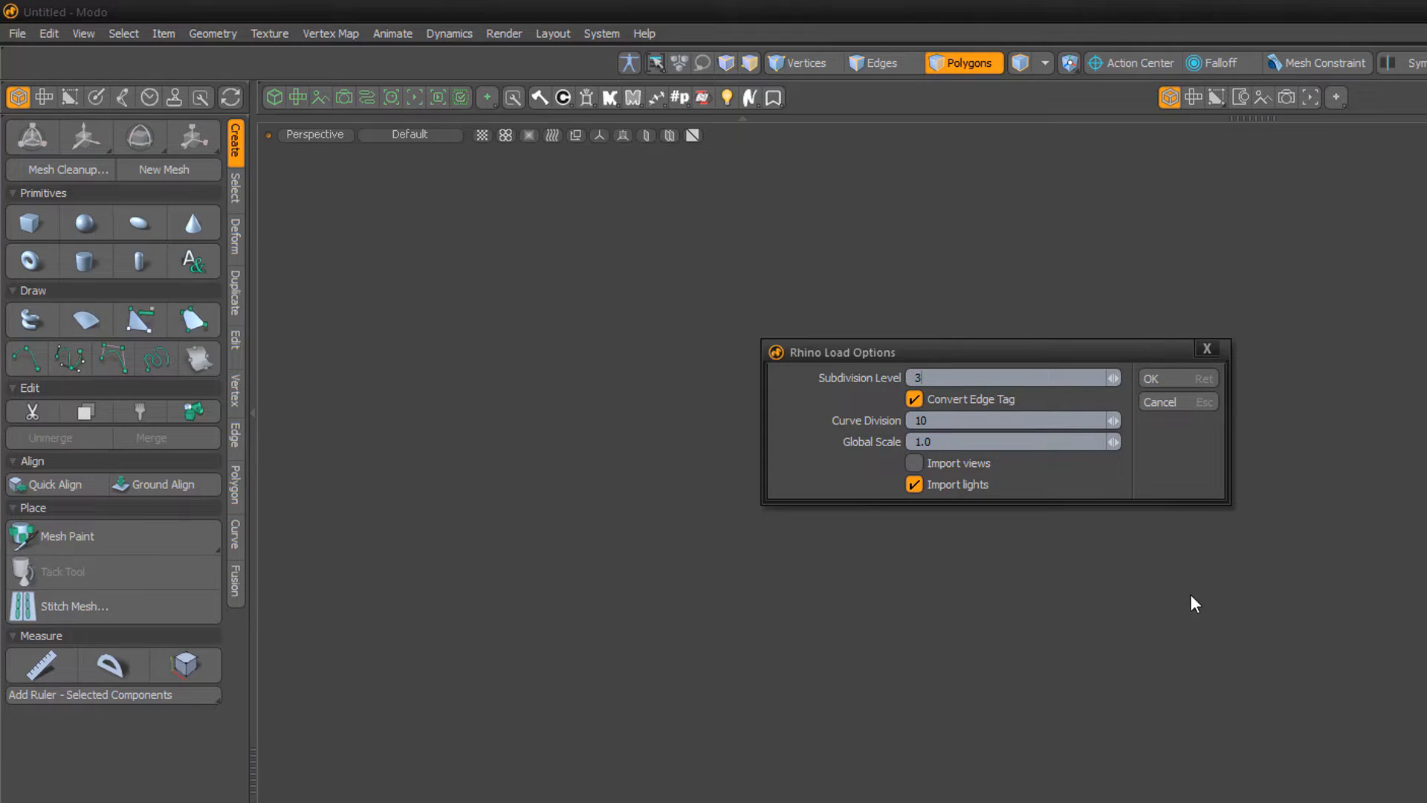
left_click(1149, 377)
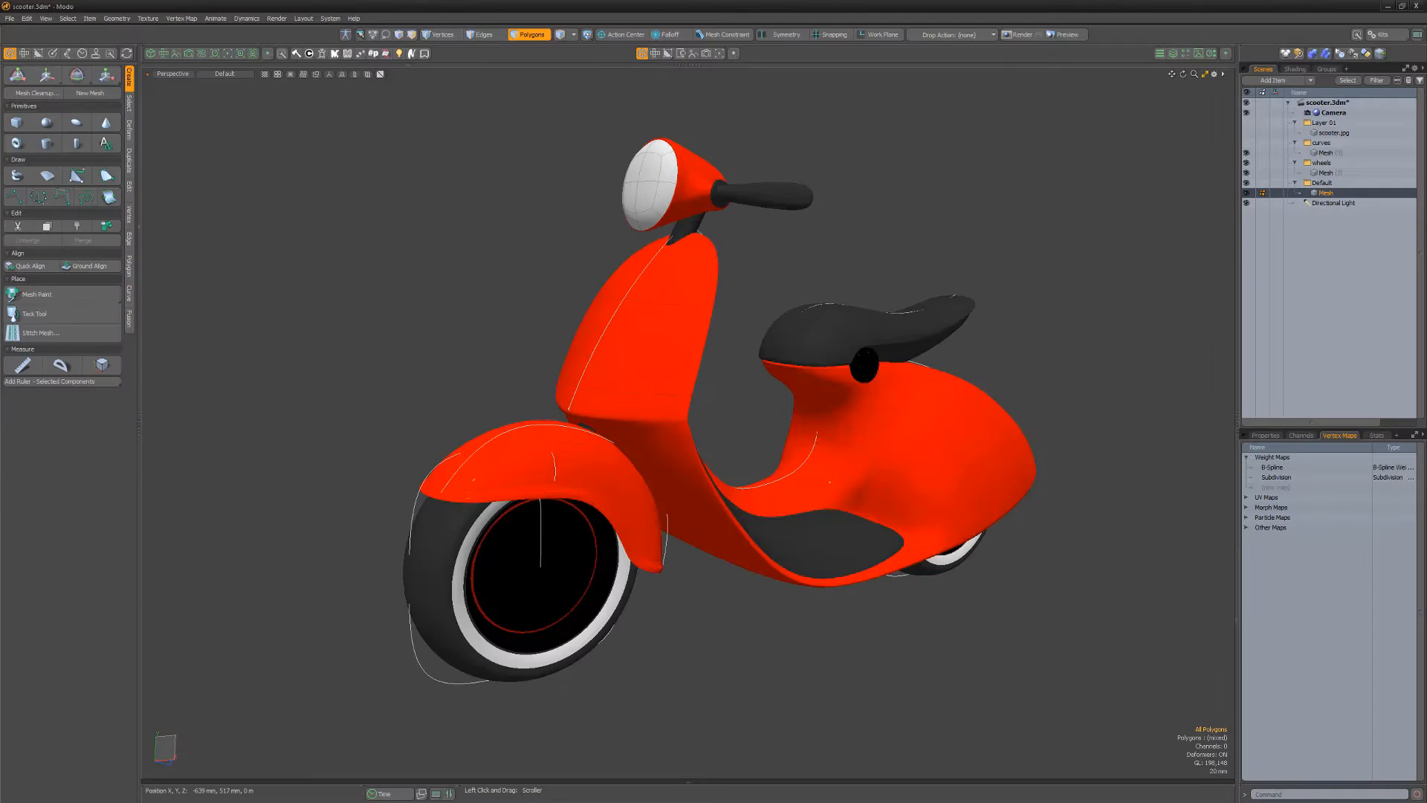